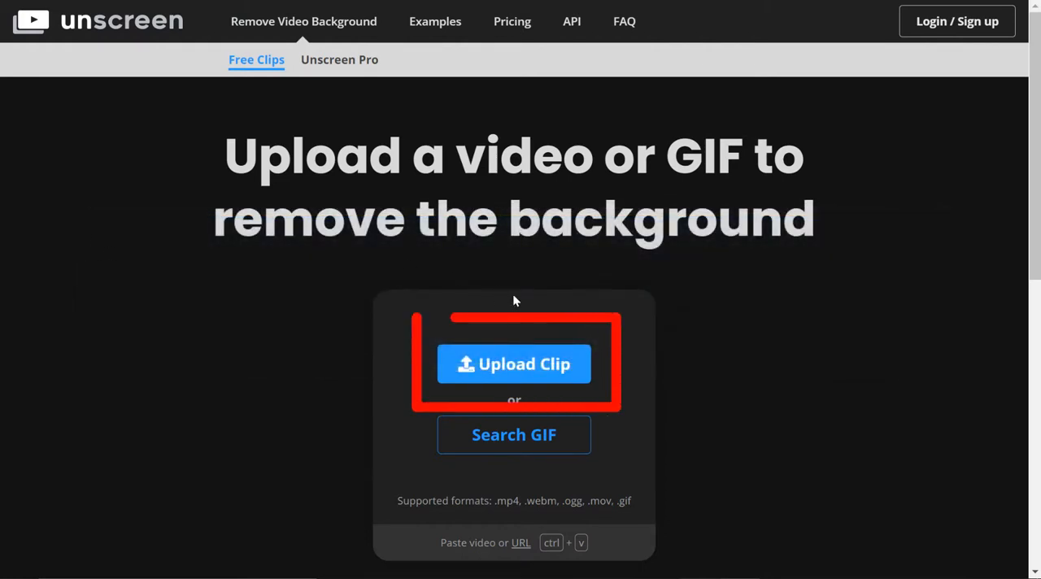
mouse_move(514, 363)
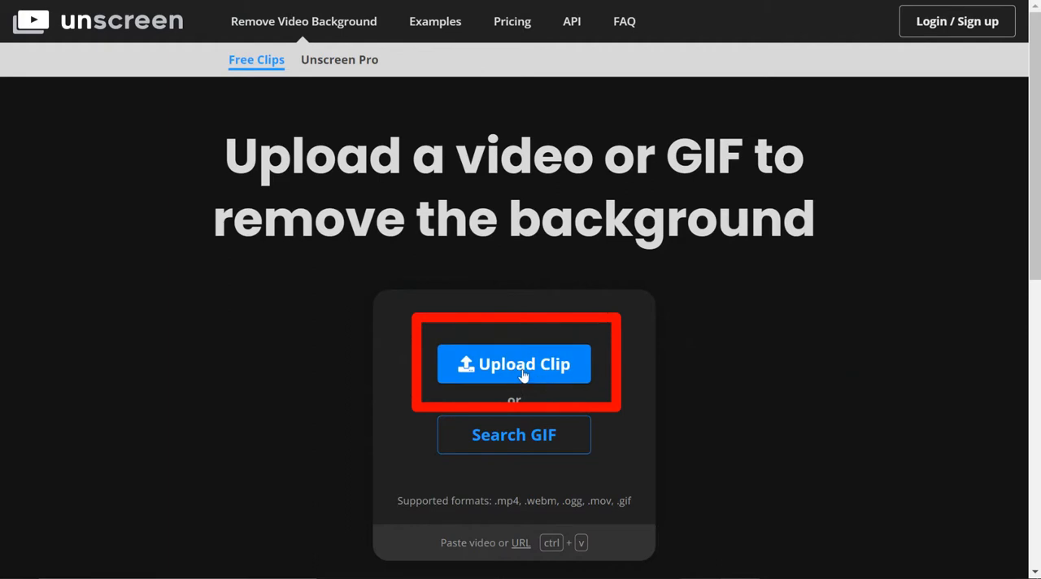
Start uploading a clip so the computer's file chooser appears.
click(514, 363)
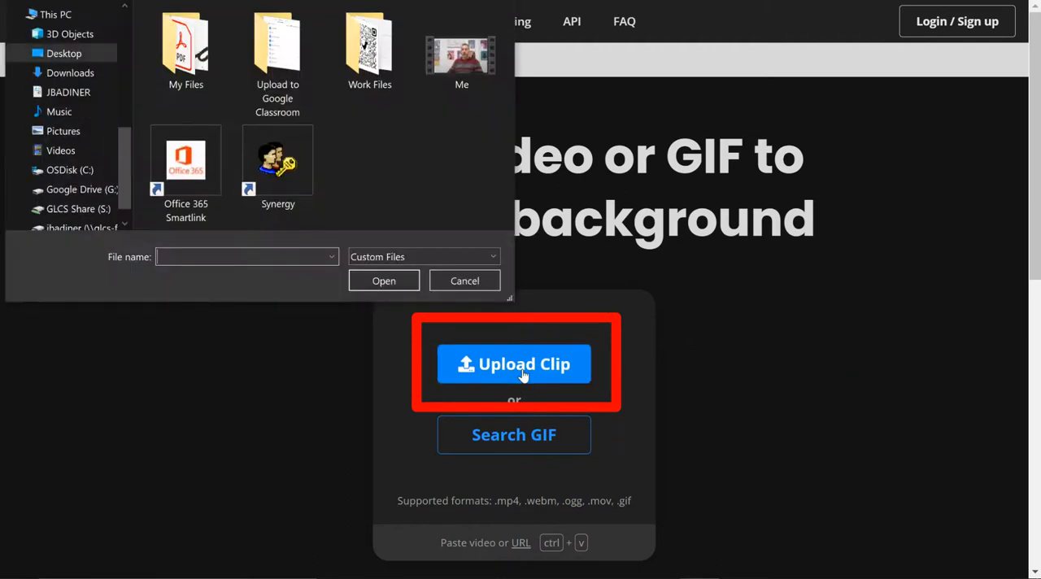
Upload the 'Me' video and let unscreen strip its background.
click(462, 49)
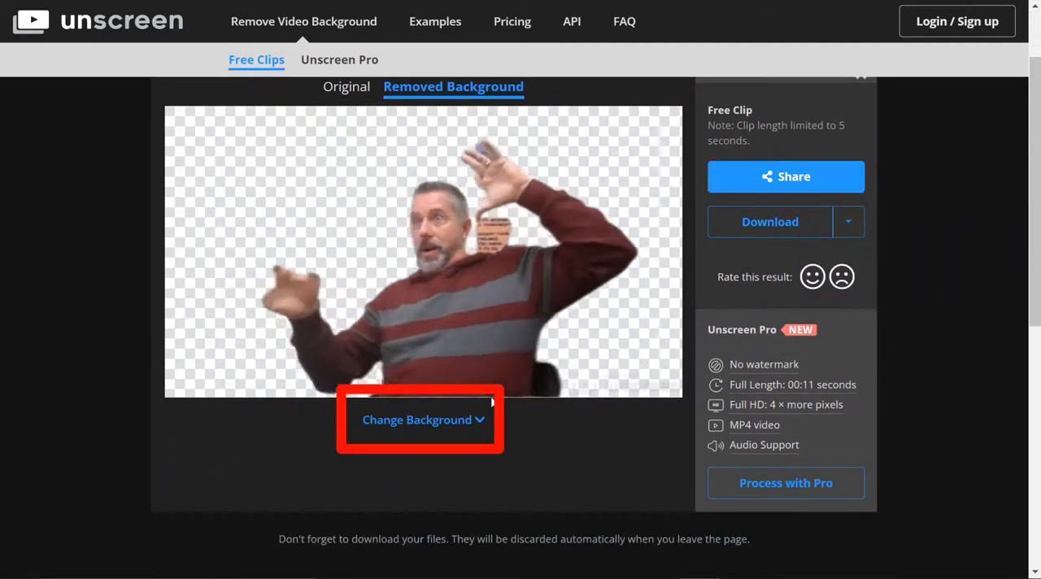
Replace the transparent backdrop with the Earth-from-space video background.
click(420, 419)
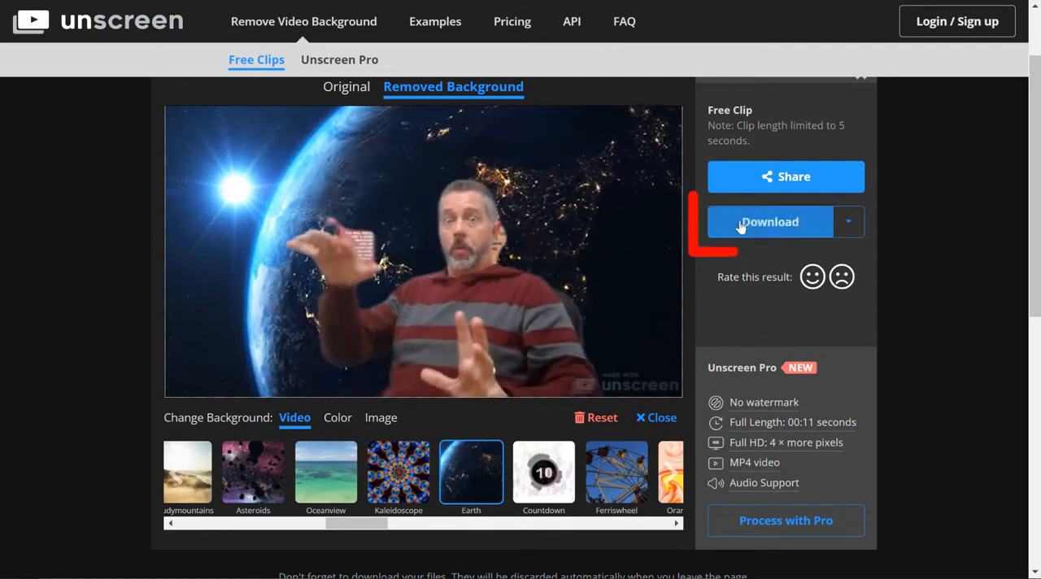
Download the Earth-background clip as a GIF, saved as Me-unscreen.gif.
click(849, 221)
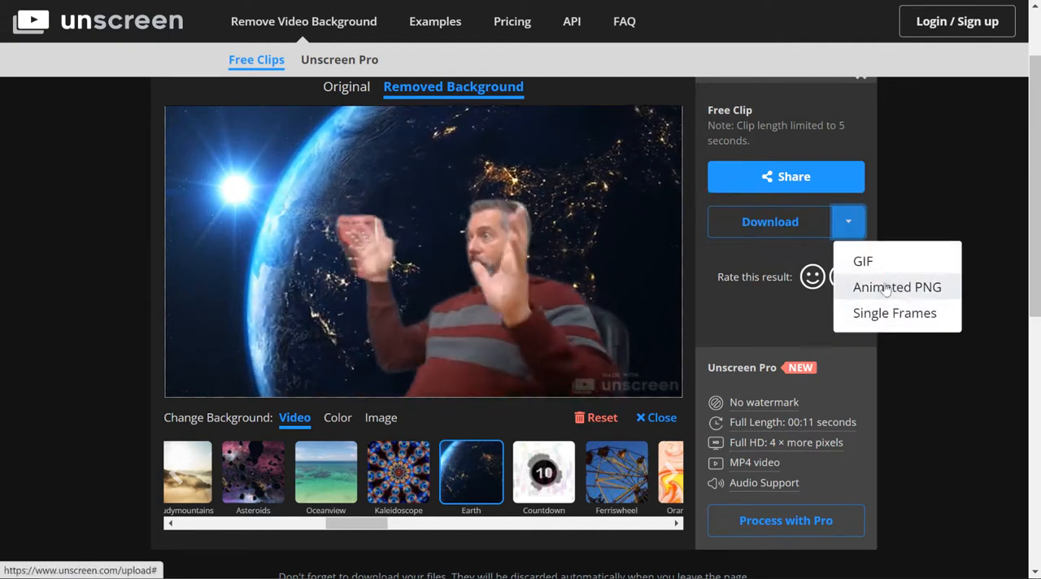
click(898, 286)
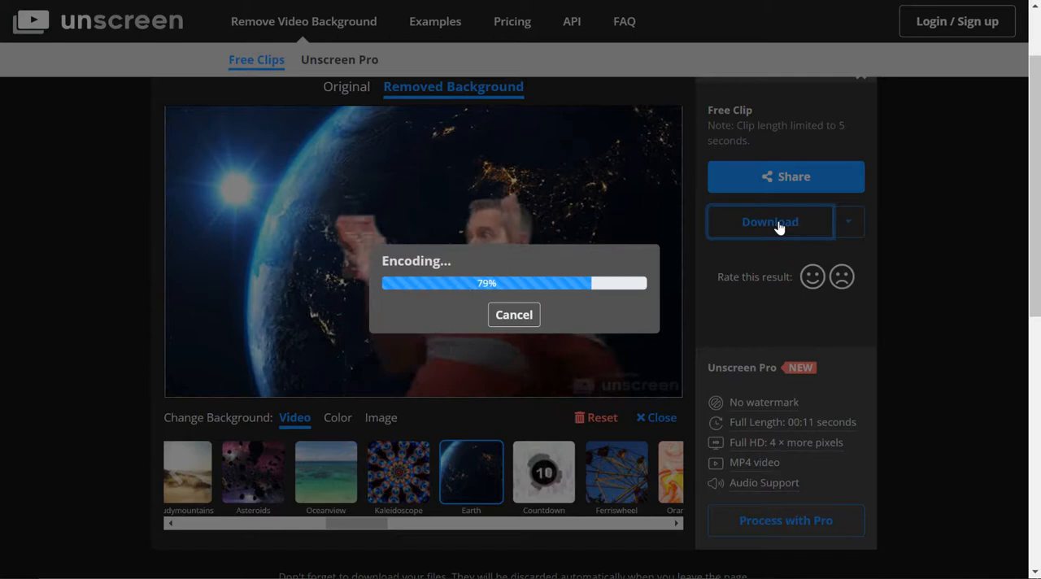
click(769, 221)
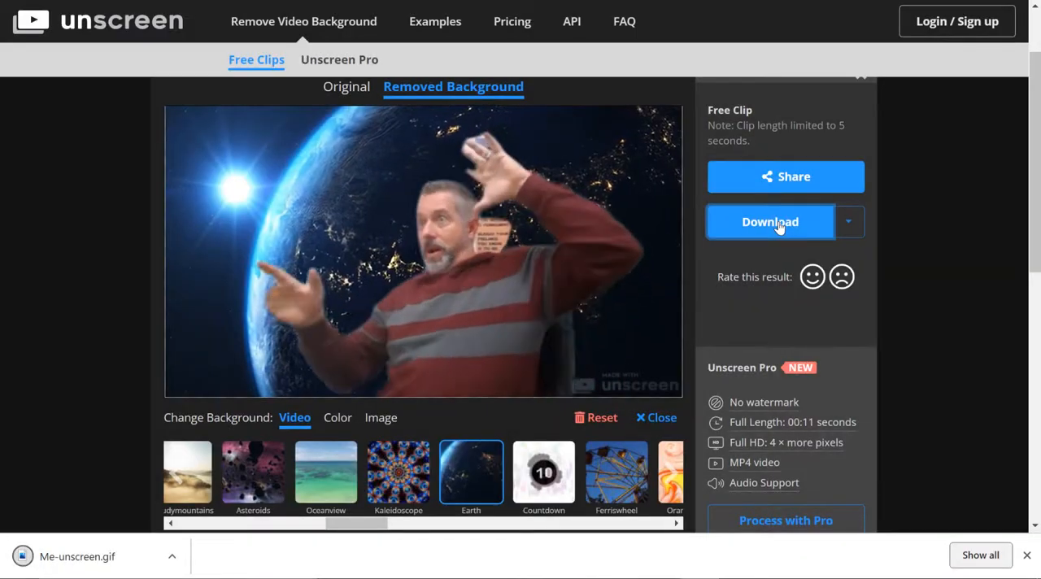